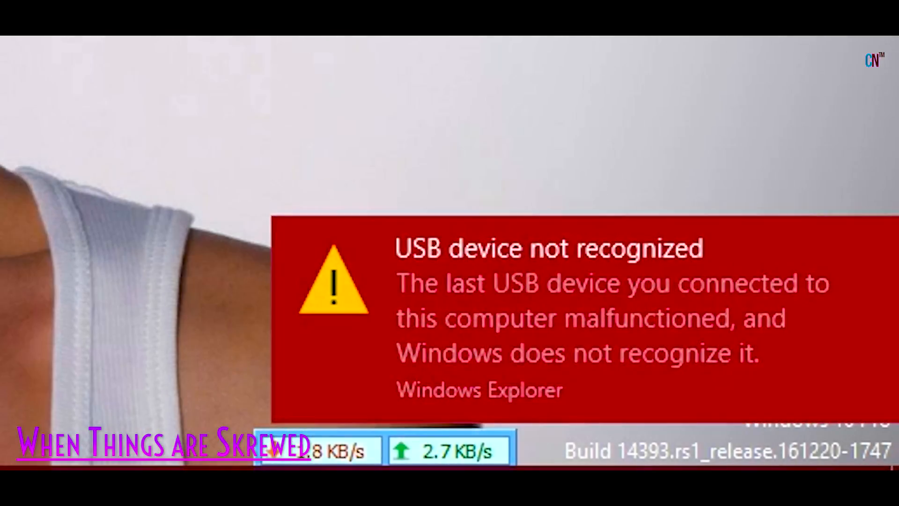
mouse_move(513, 330)
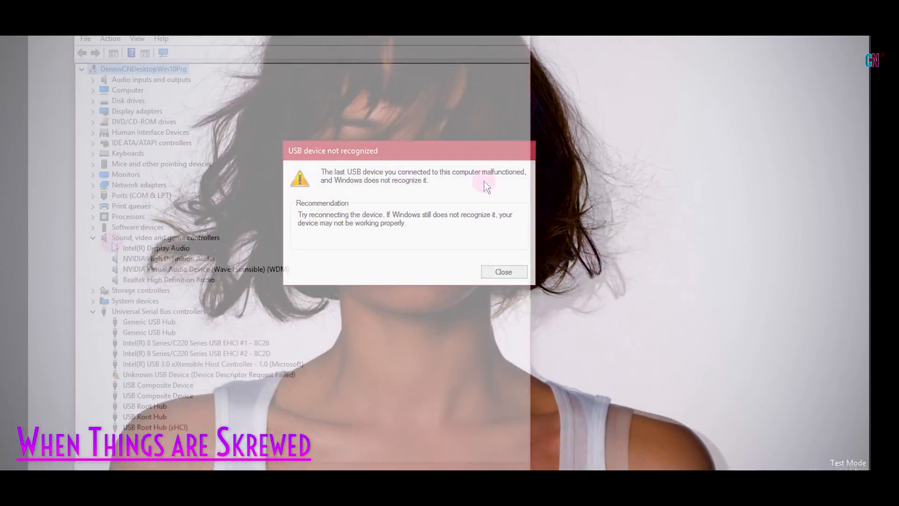
Dismiss the 'USB device not recognized' message revealing the Unknown USB Device entry
click(503, 271)
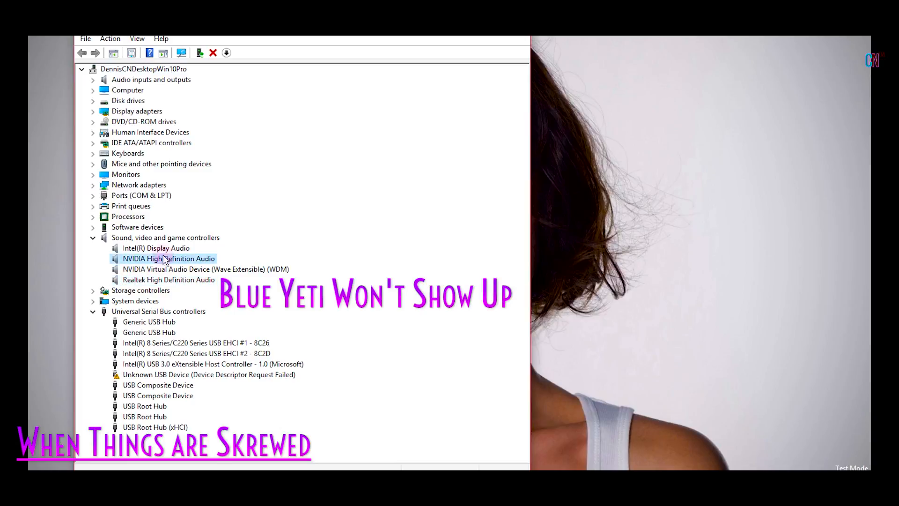
mouse_move(177, 384)
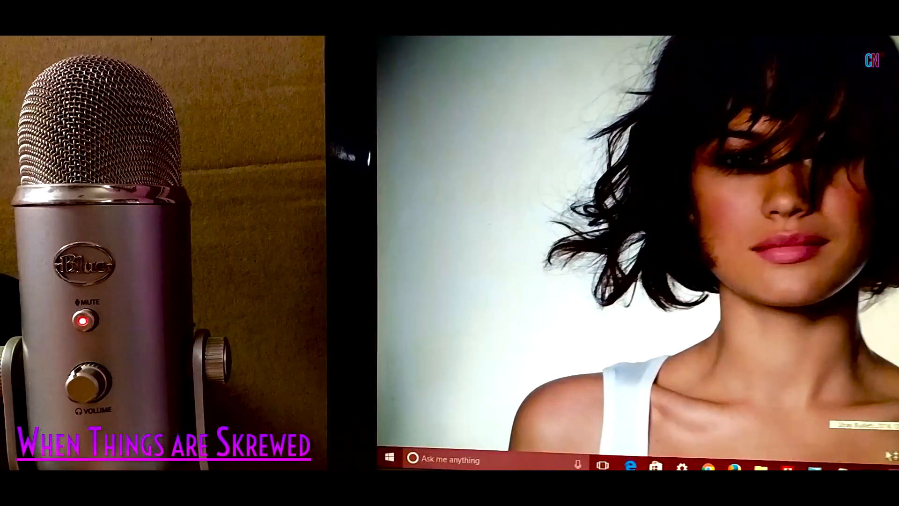
Bring up the taskbar speaker menu listing playback devices, recording devices and sounds
click(208, 337)
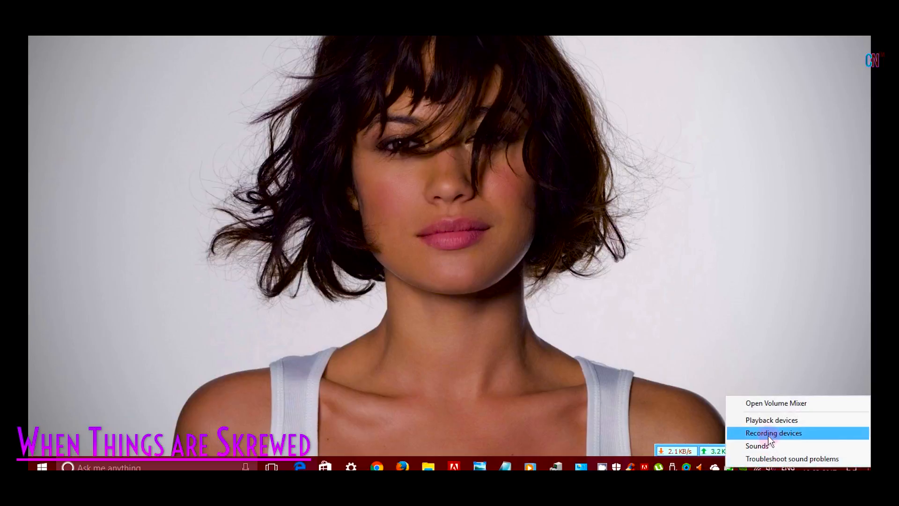
Show the Recording devices list, which has only Realtek inputs and no Yeti
click(773, 433)
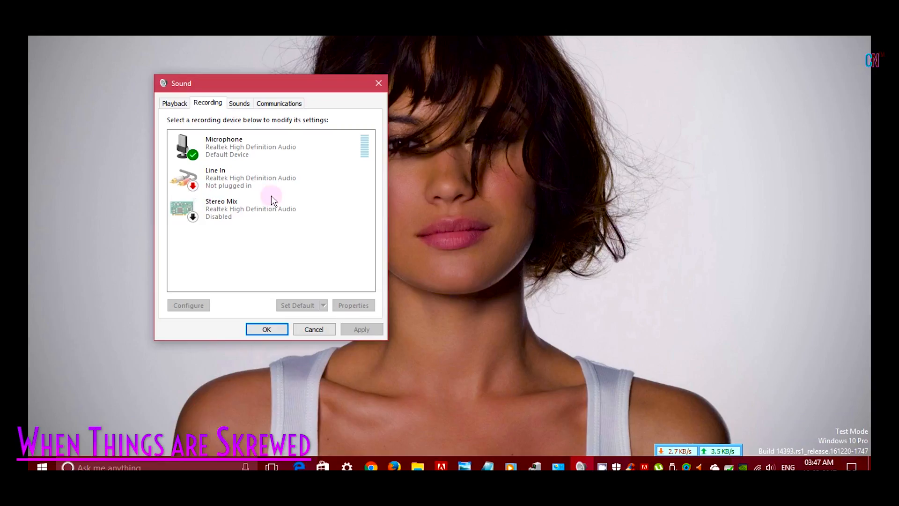
mouse_move(231, 261)
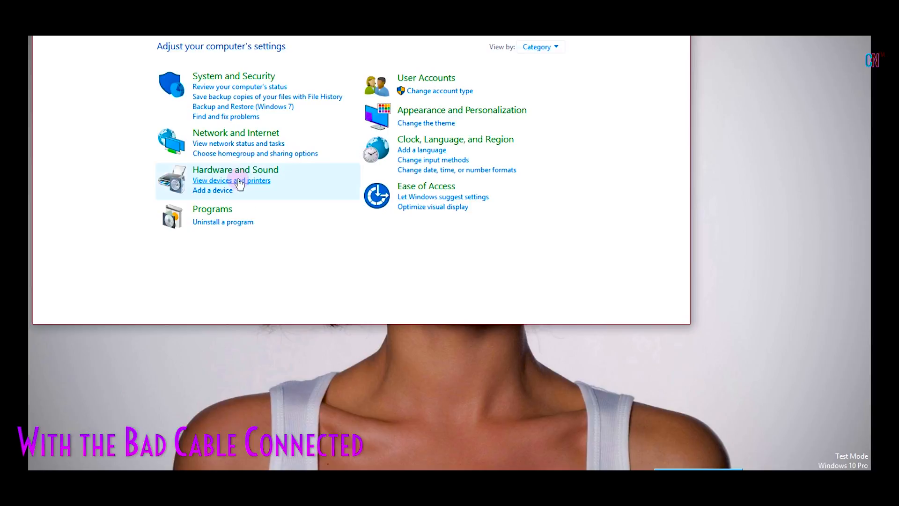
View devices and printers, then reveal Yeti Stereo Microphone under Sound, video and game controllers
click(231, 180)
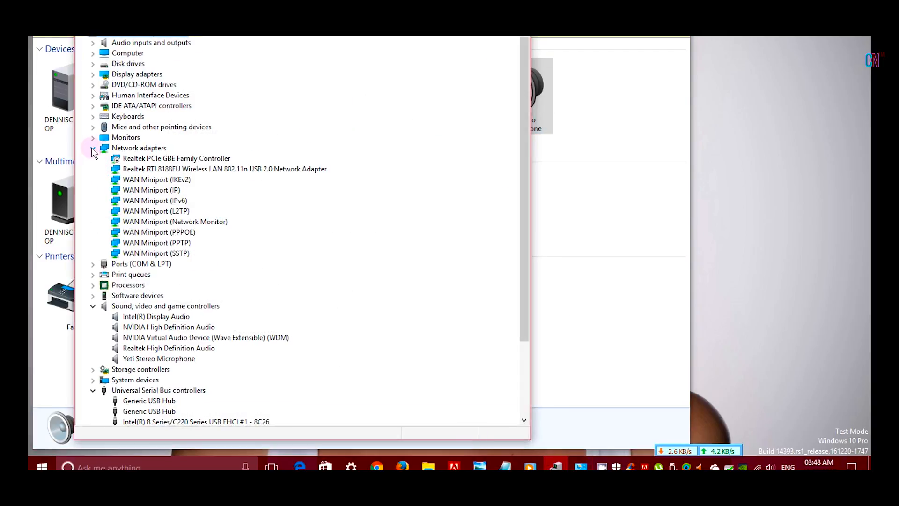
click(148, 243)
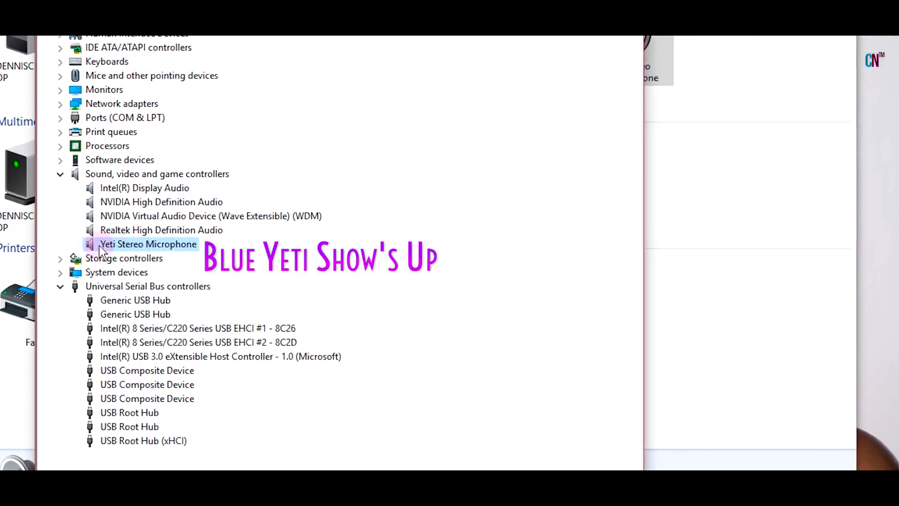